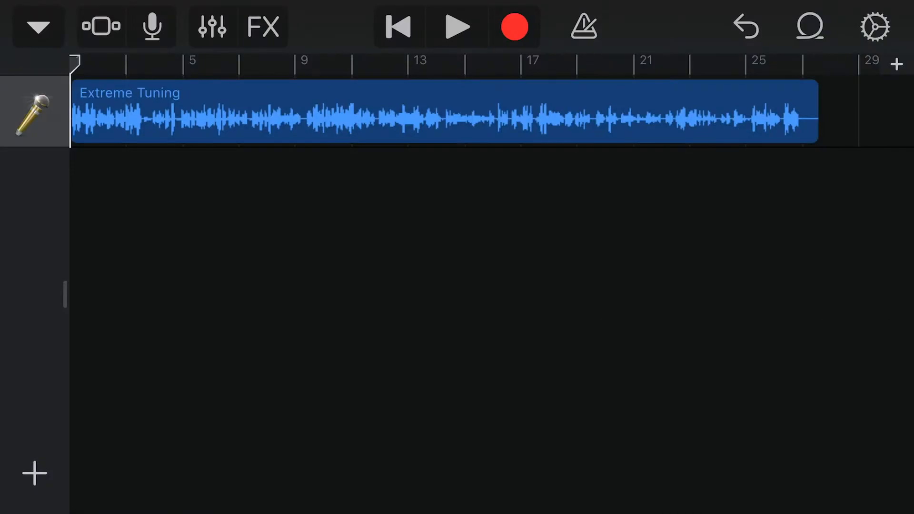
# Step: Start playback of the Extreme Tuning vocal clip and let it run to about bar 9
pyautogui.click(456, 27)
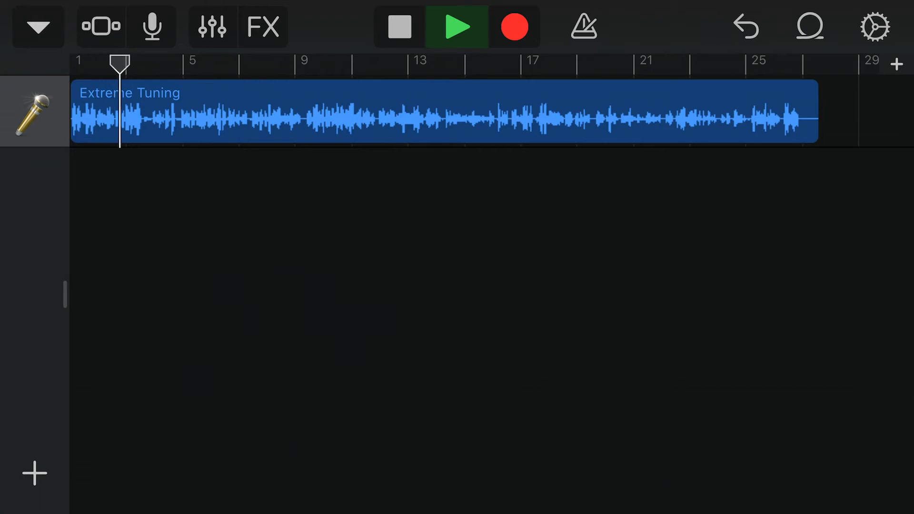
pyautogui.moveTo(120, 64); pyautogui.dragTo(145, 64)
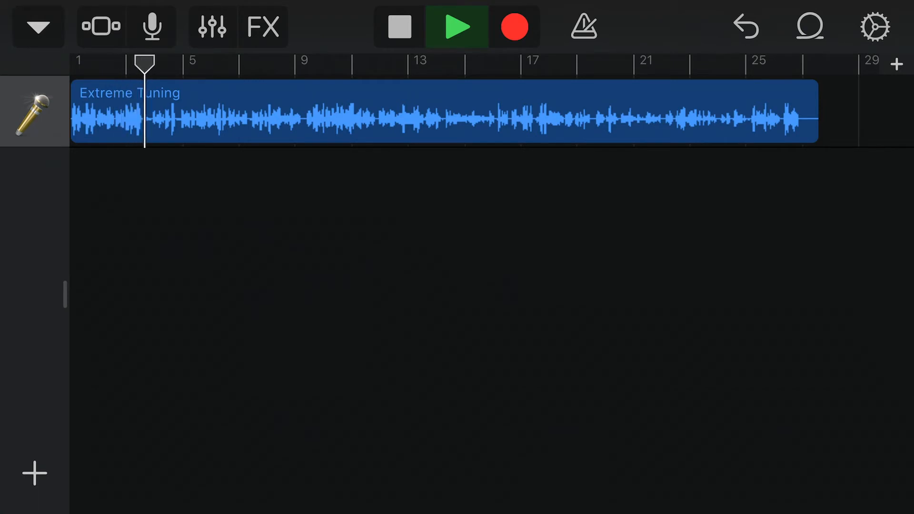
pyautogui.moveTo(144, 64); pyautogui.dragTo(171, 64)
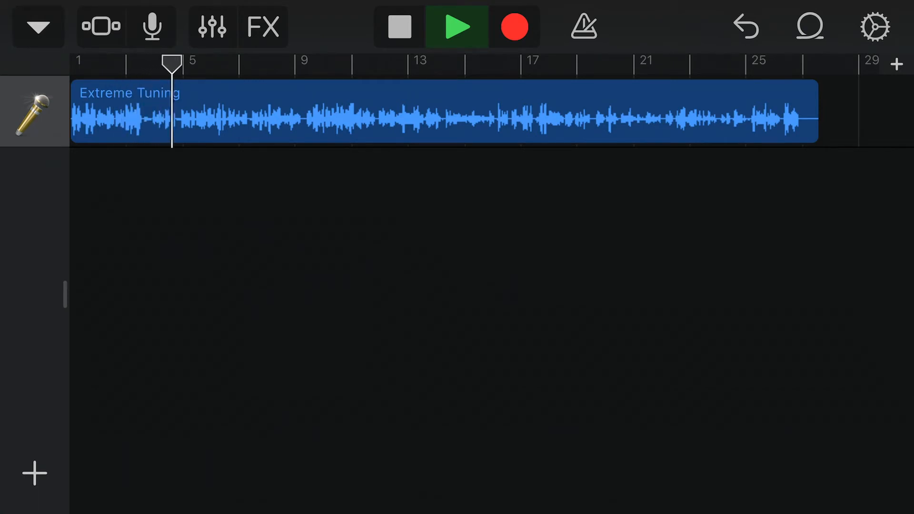
pyautogui.moveTo(170, 68); pyautogui.dragTo(197, 68)
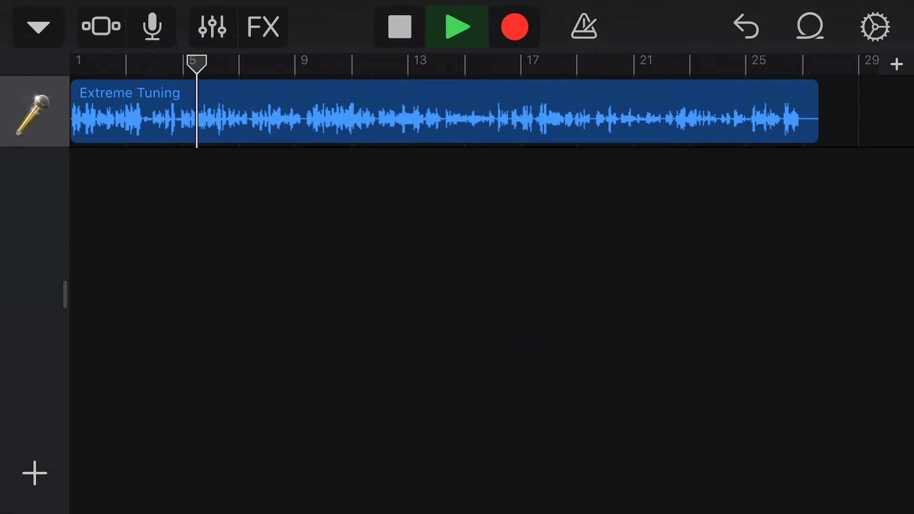
pyautogui.moveTo(196, 63); pyautogui.dragTo(222, 62)
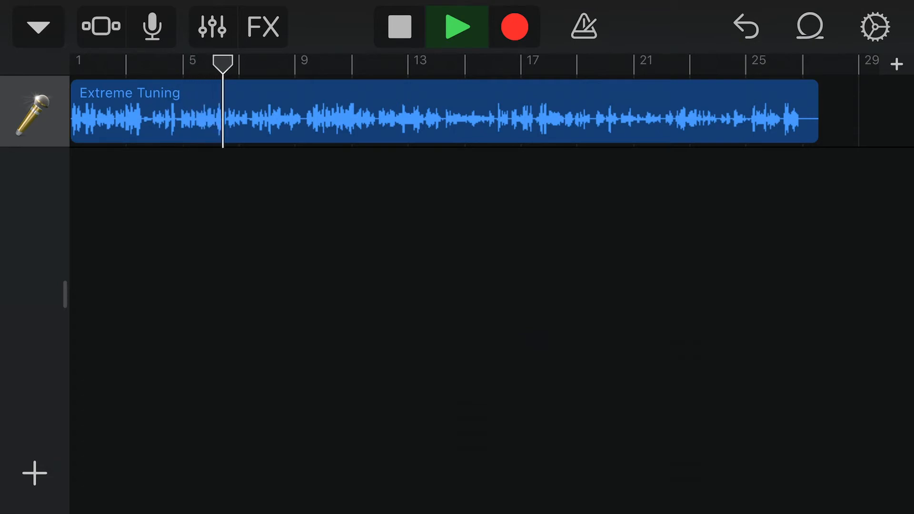
pyautogui.moveTo(223, 64); pyautogui.dragTo(248, 64)
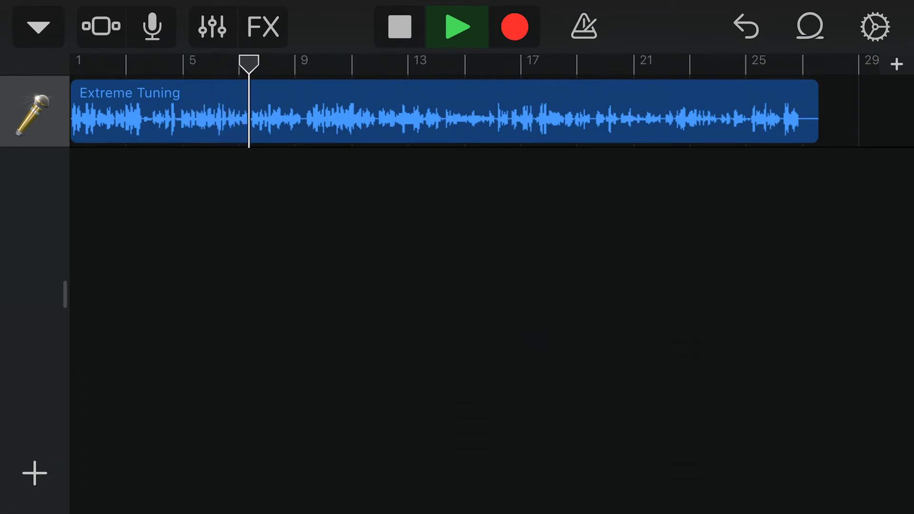
pyautogui.moveTo(248, 64); pyautogui.dragTo(274, 64)
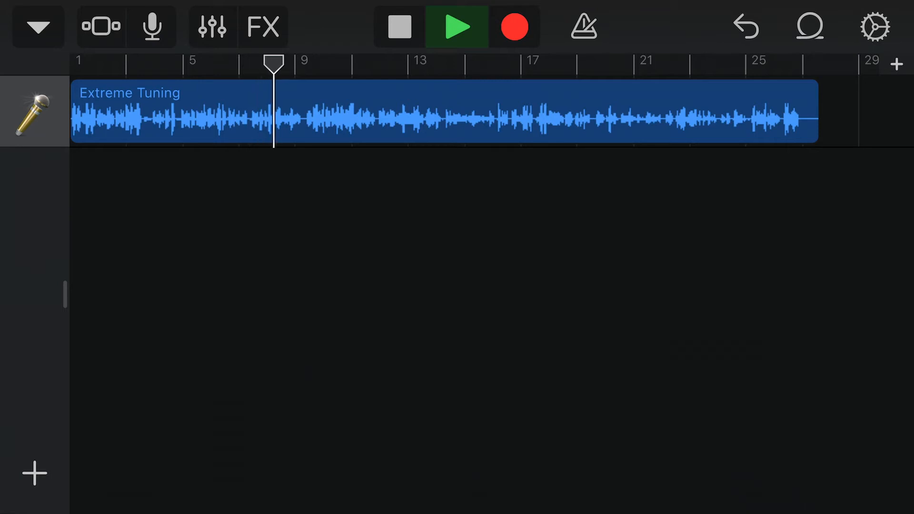
pyautogui.moveTo(273, 63); pyautogui.dragTo(299, 64)
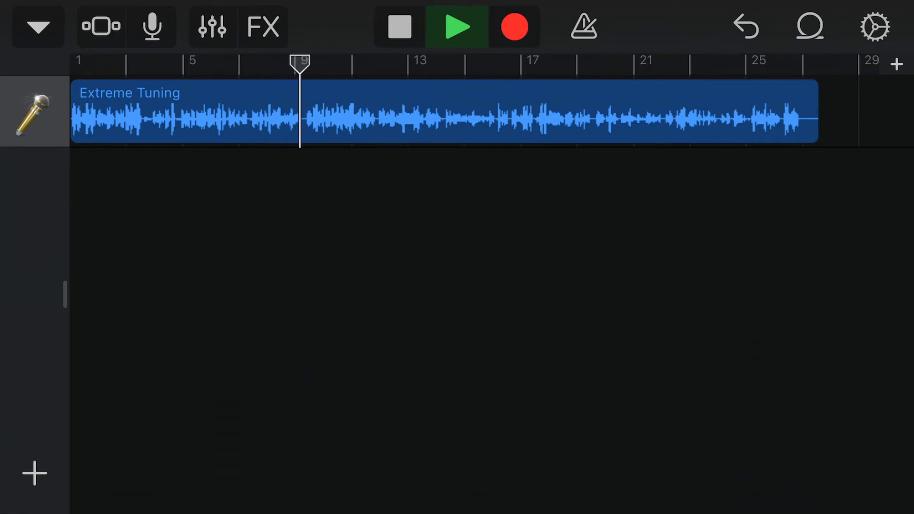